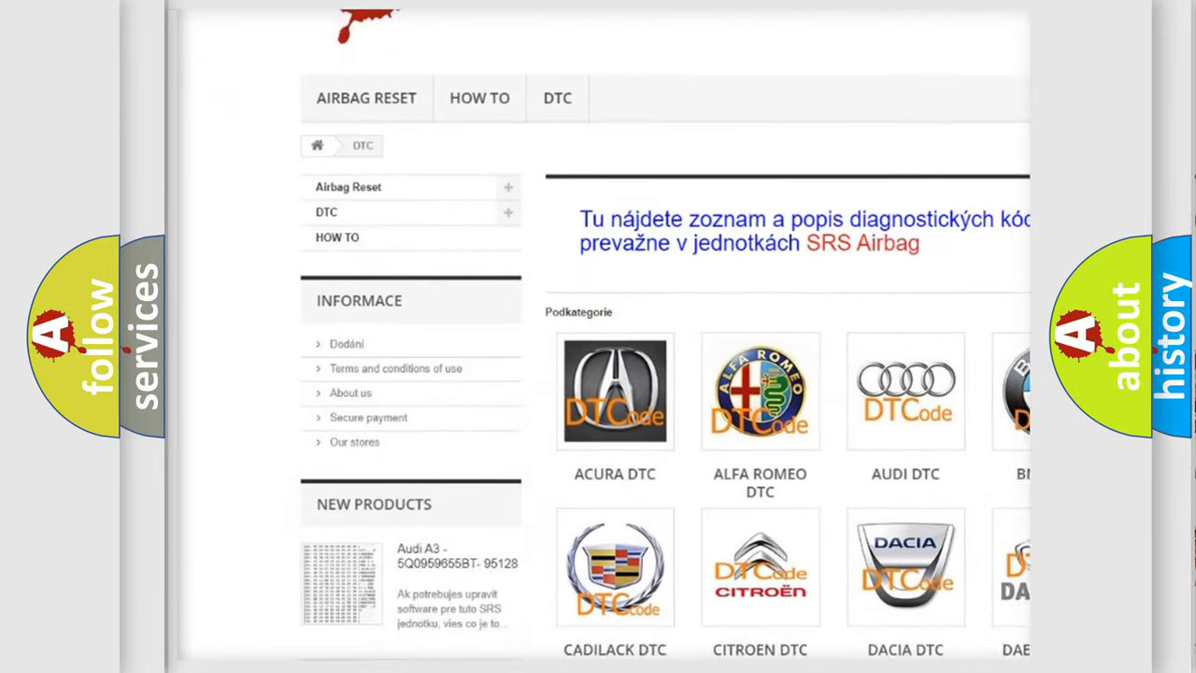
- Scroll the DTC page past the car-brand logos to the code list and footer
{"action": "scroll", "scroll_direction": "down", "scroll_amount": 3}
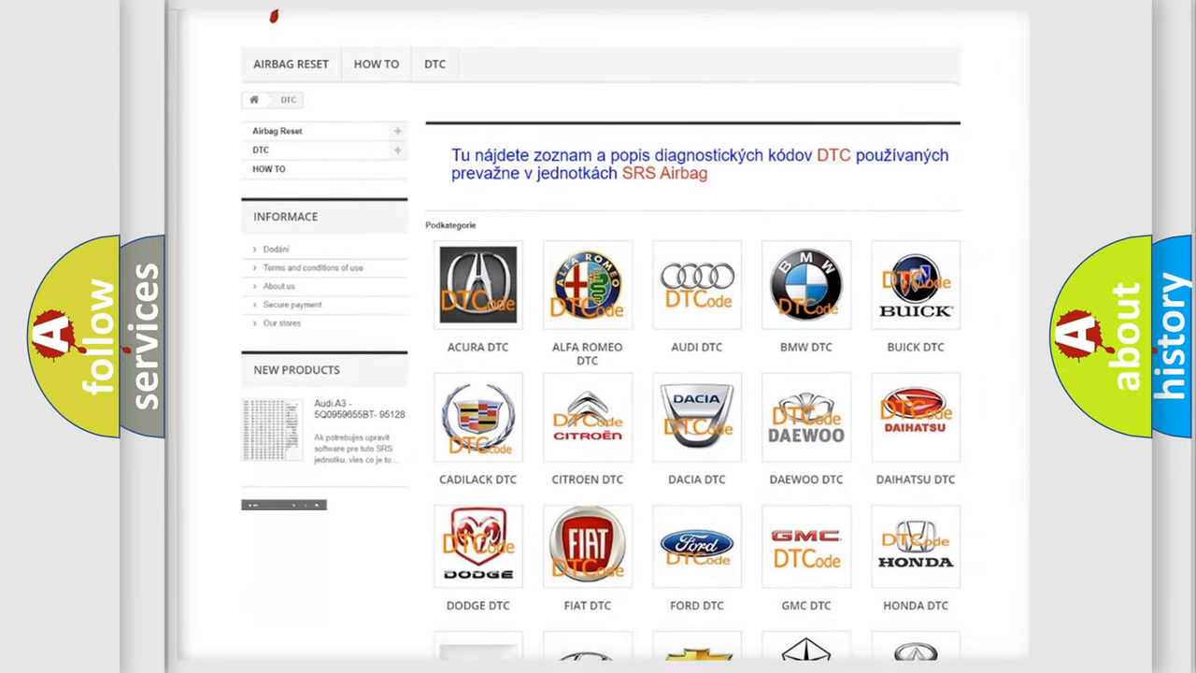
{"action": "scroll", "scroll_direction": "down", "scroll_amount": 3}
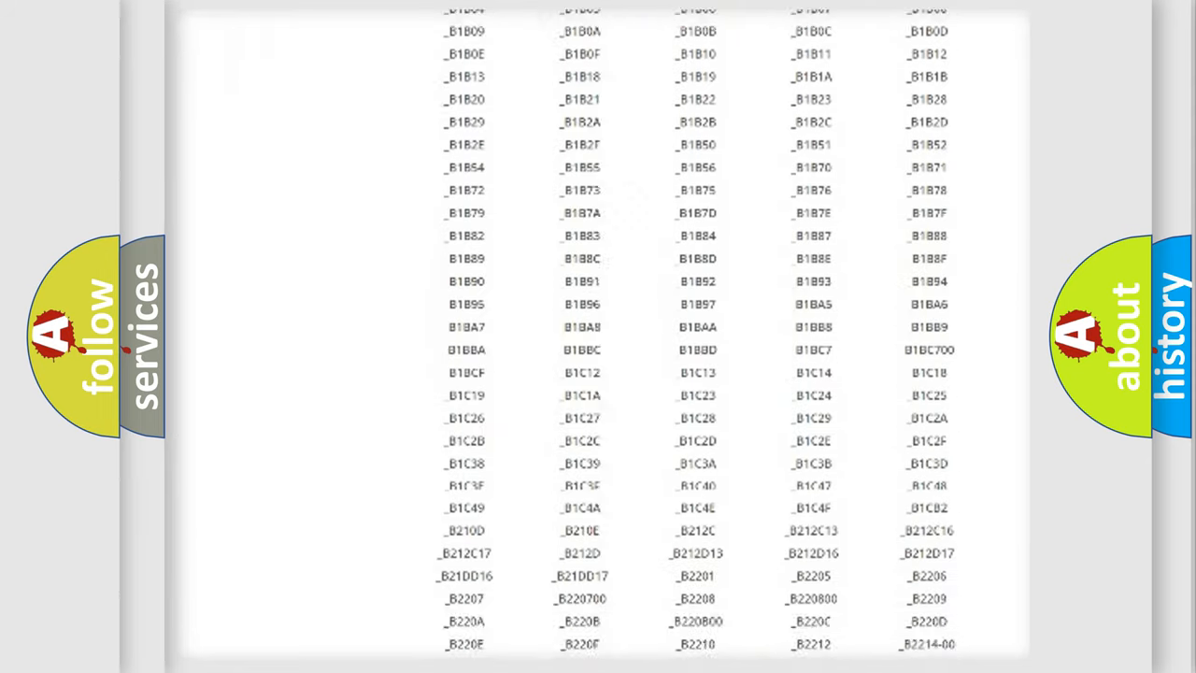
{"action": "scroll", "scroll_direction": "down", "scroll_amount": 3}
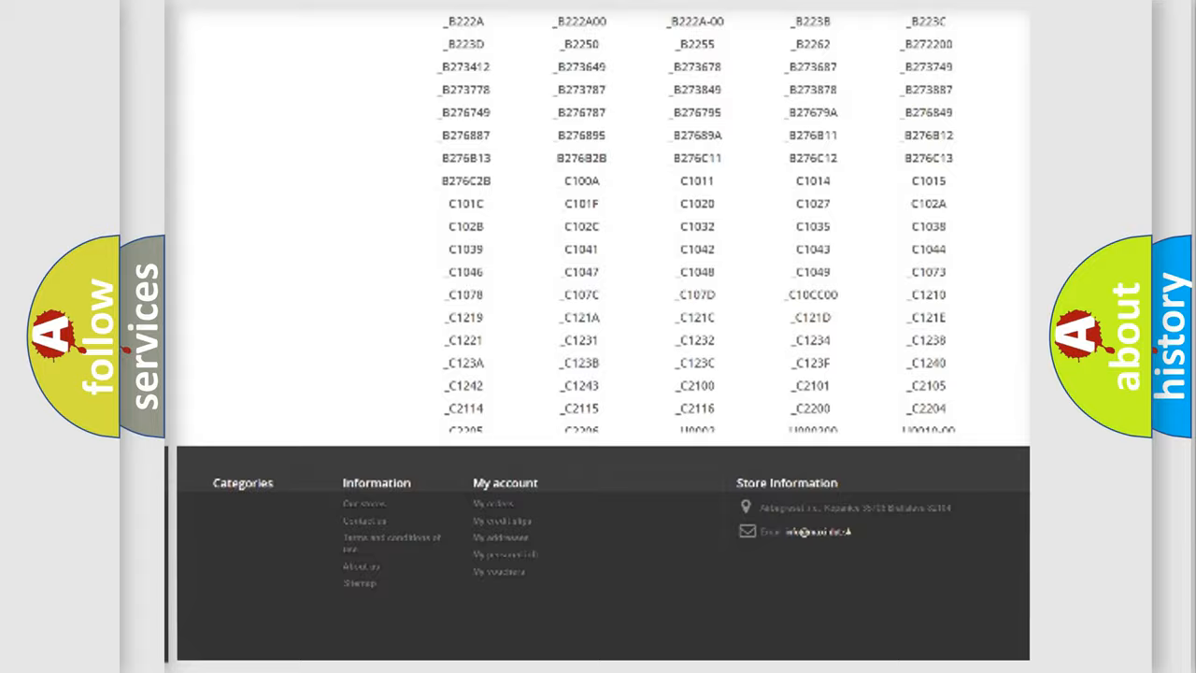
{"action": "scroll", "scroll_direction": "up", "scroll_amount": 3}
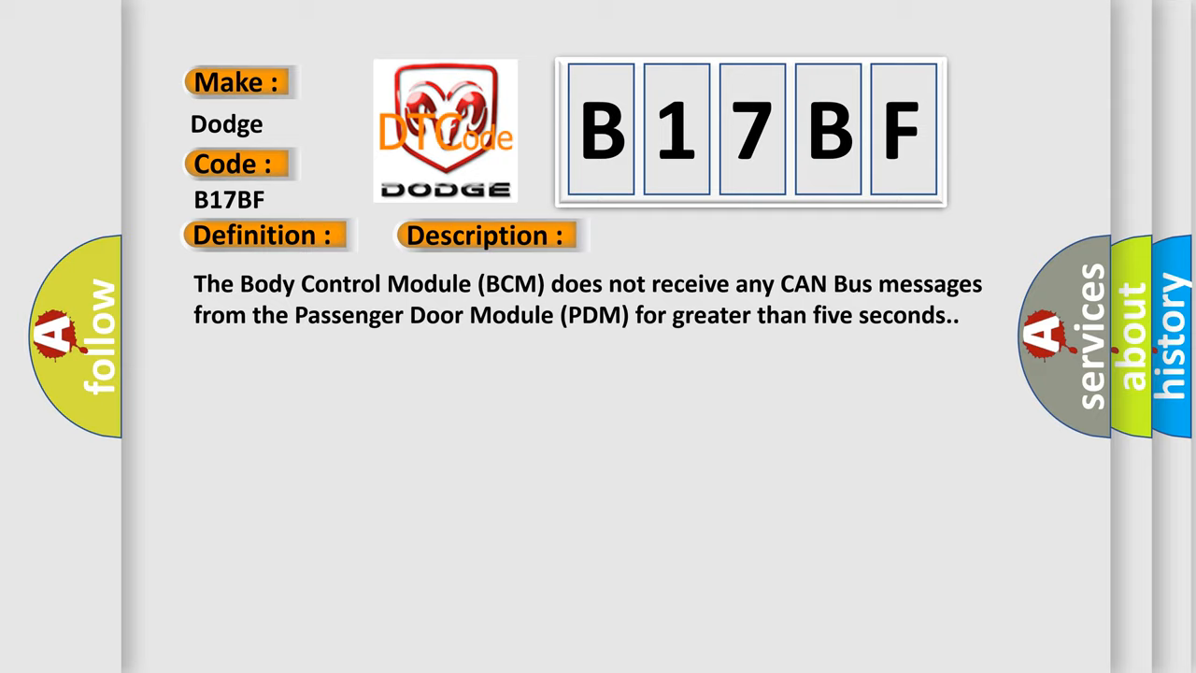
- Advance from the B17BF description to the causes: PDM power/ground and open CAN IHS Bus circuits
{"action": "left_click", "coordinate": [687, 235]}
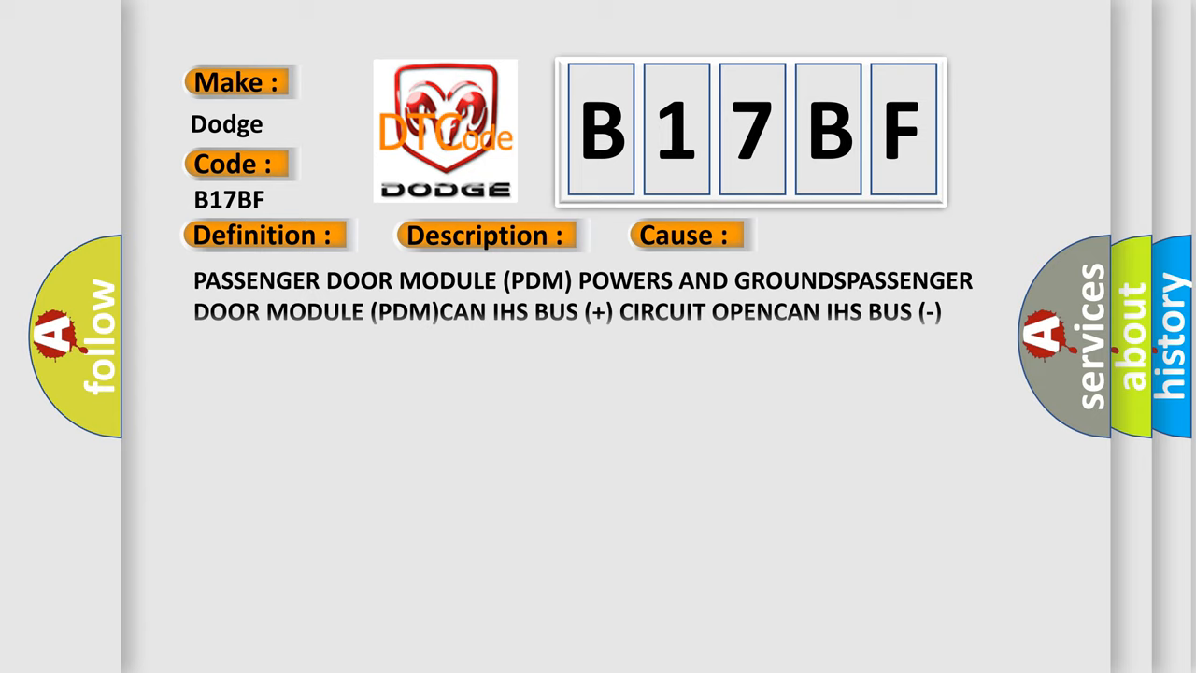